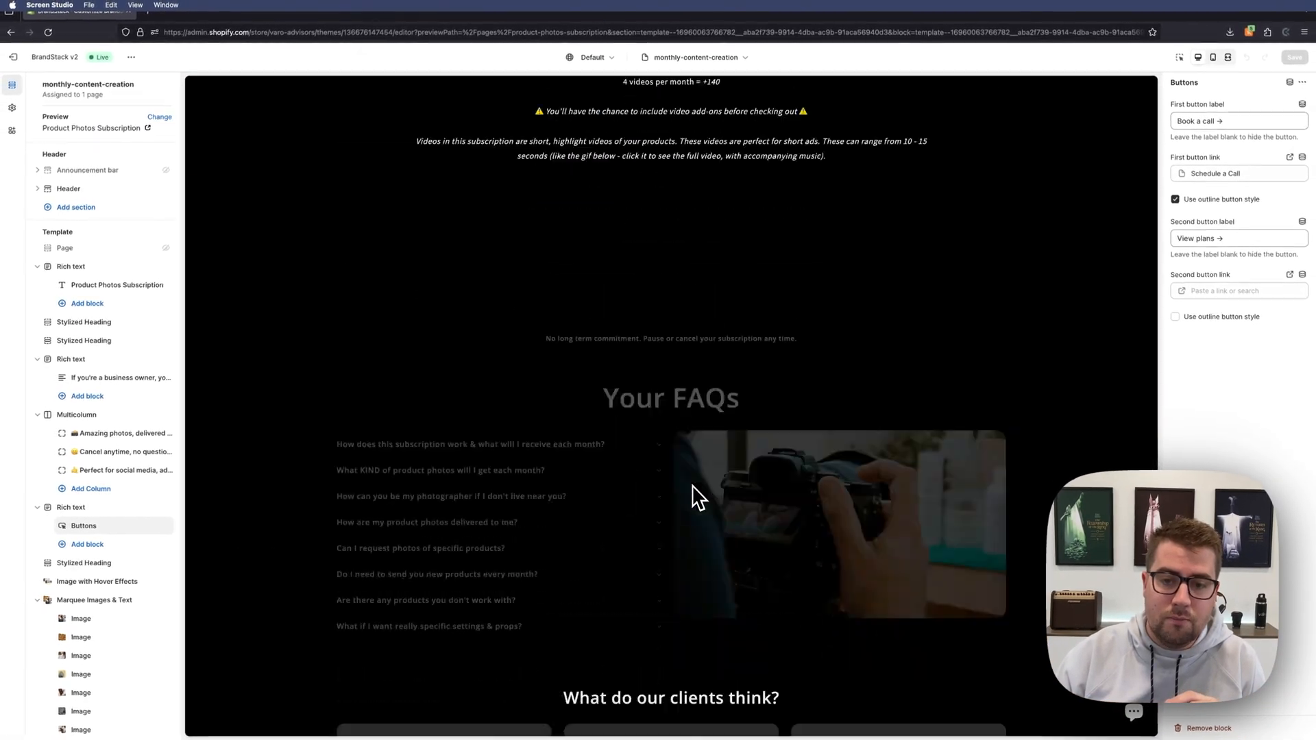
Step: Add a Custom Liquid section below "Ready to join?" and focus its empty code box
{"action": "scroll", "scroll_direction": "down", "scroll_amount": 3}
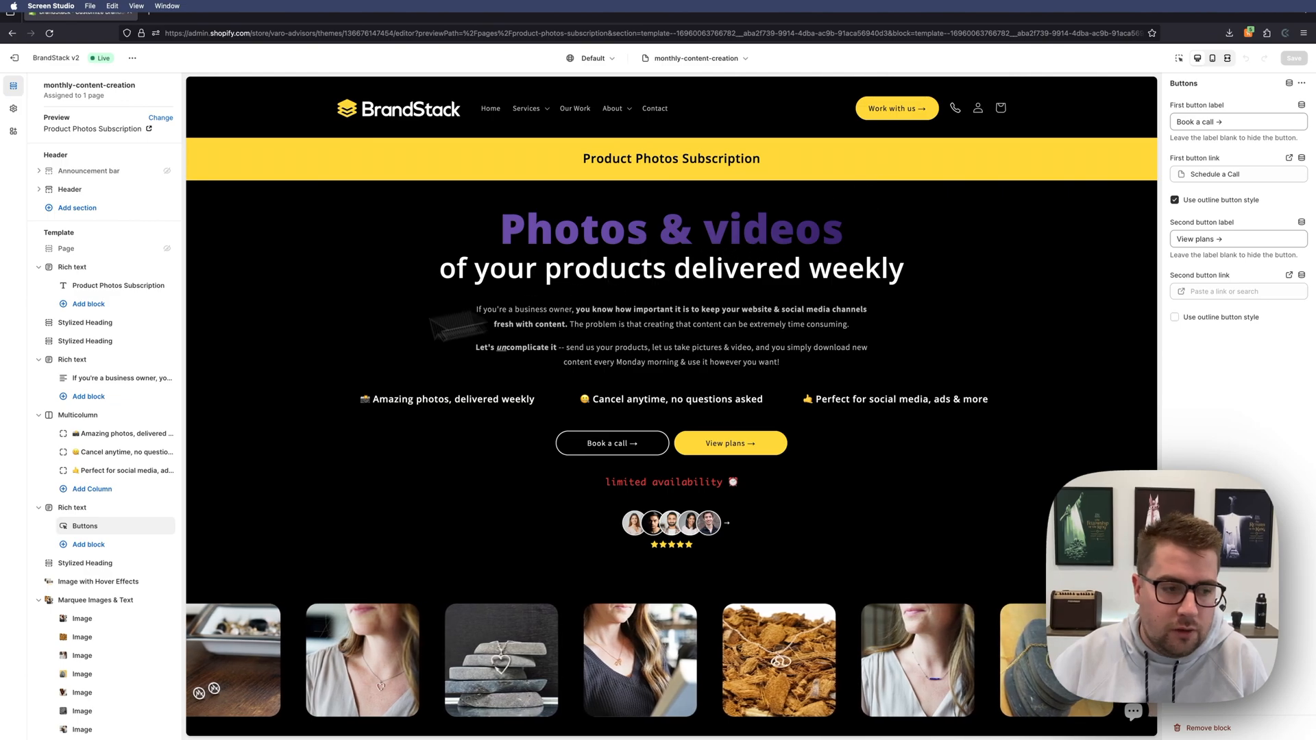
{"action": "scroll", "scroll_direction": "down", "scroll_amount": 3}
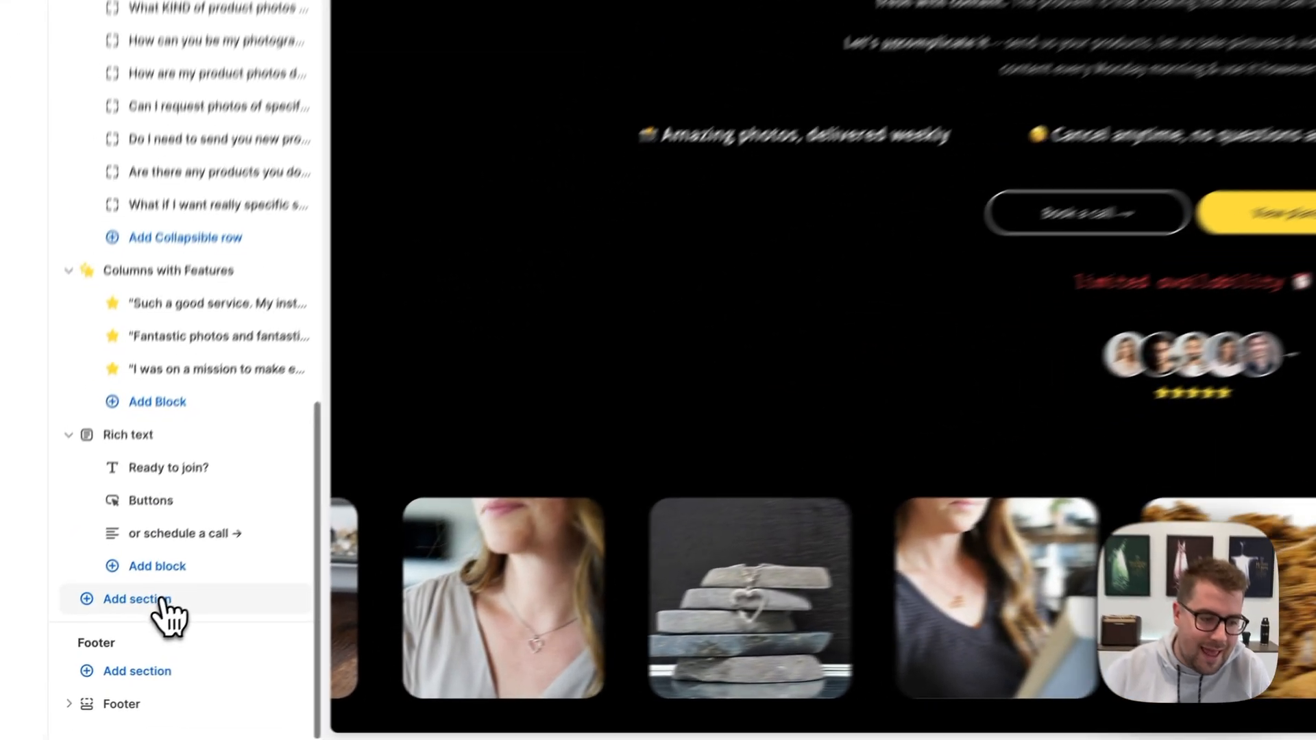
{"action": "left_click", "coordinate": [135, 599]}
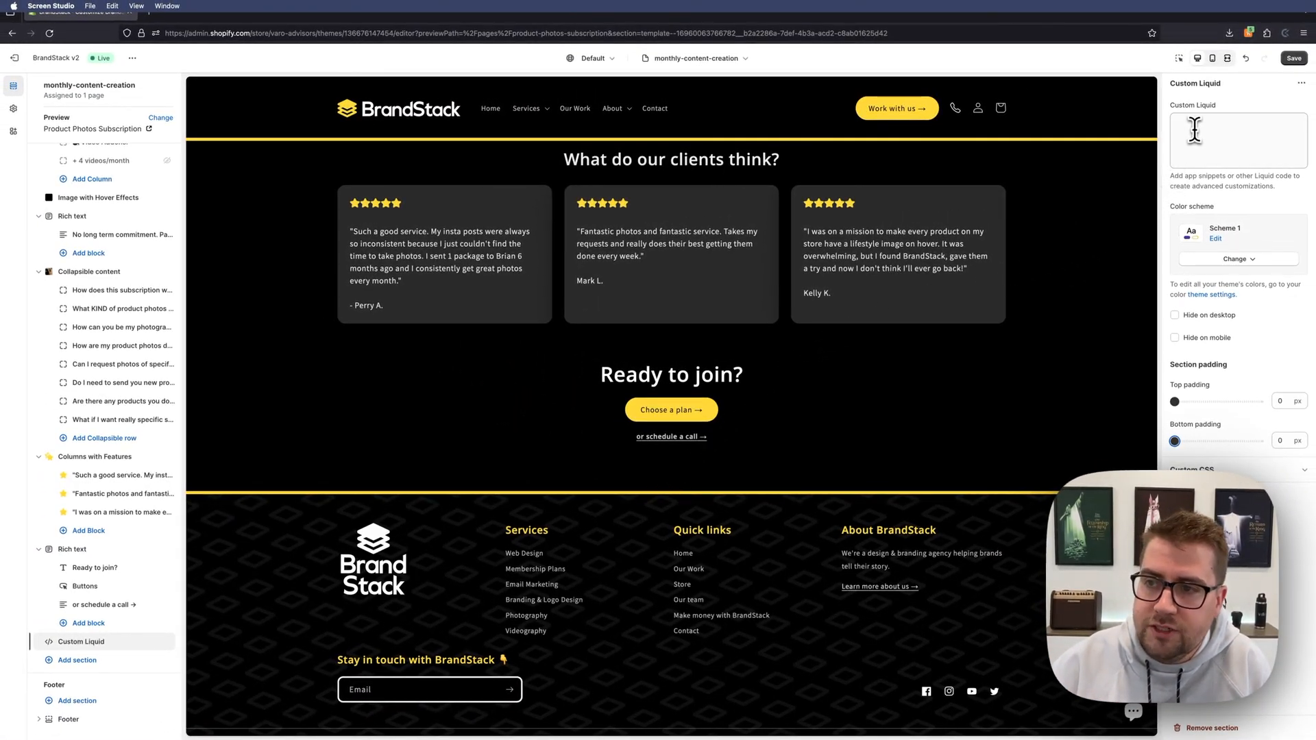
{"action": "left_click", "coordinate": [1238, 140]}
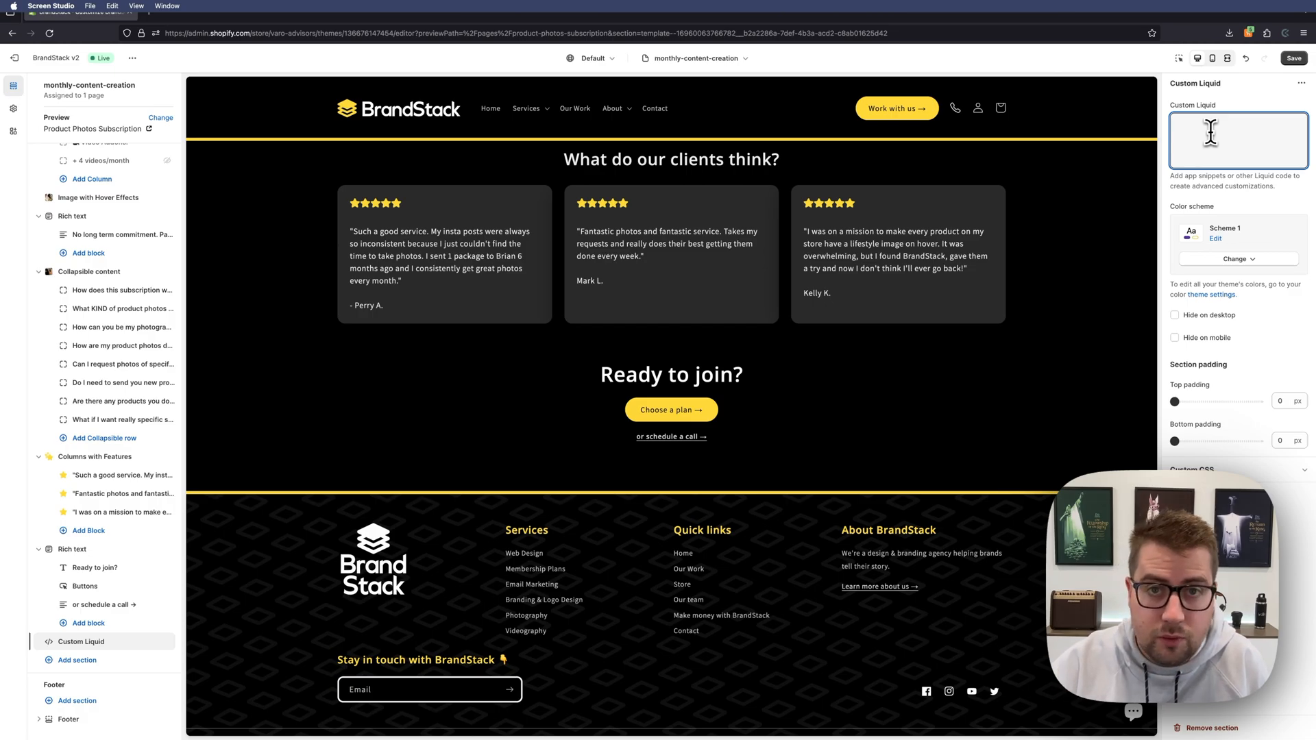
Step: Enter the anchor code <a name="reviews"> </a> into the Custom Liquid box
{"action": "left_click", "coordinate": [1210, 134]}
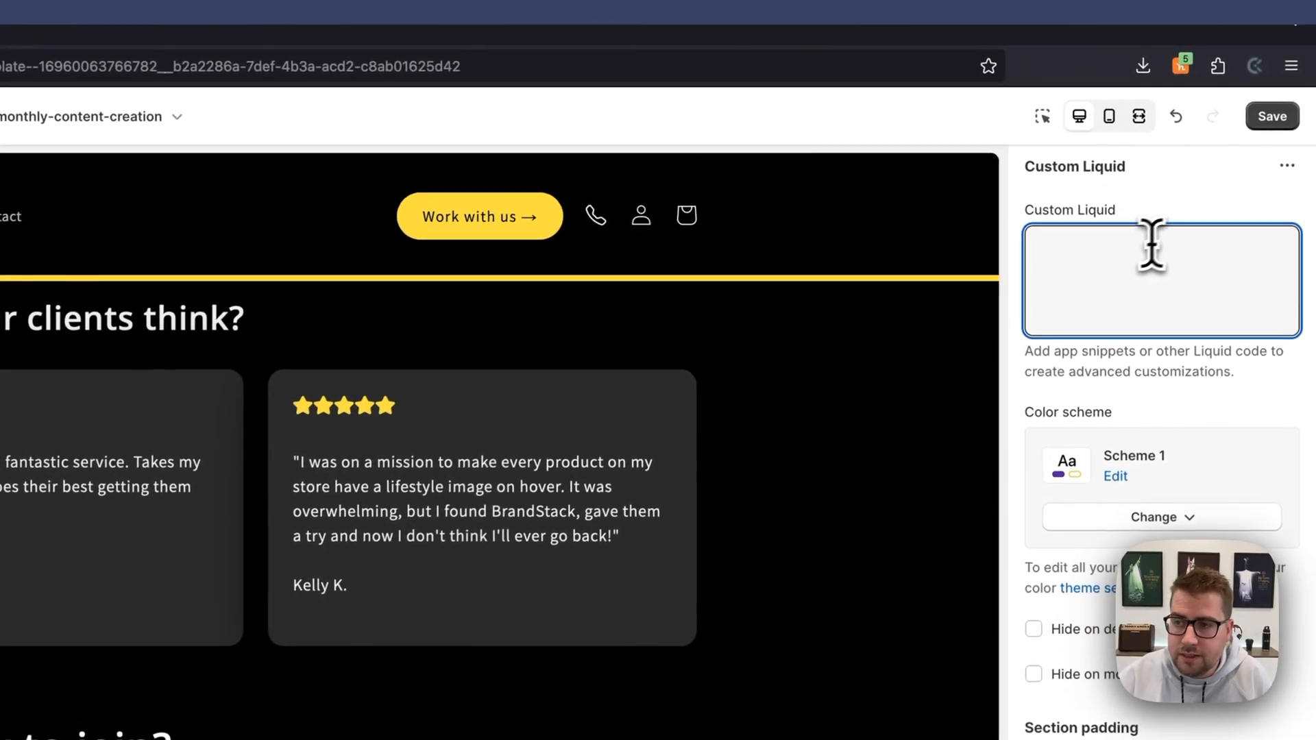
{"action": "type", "text": "<"}
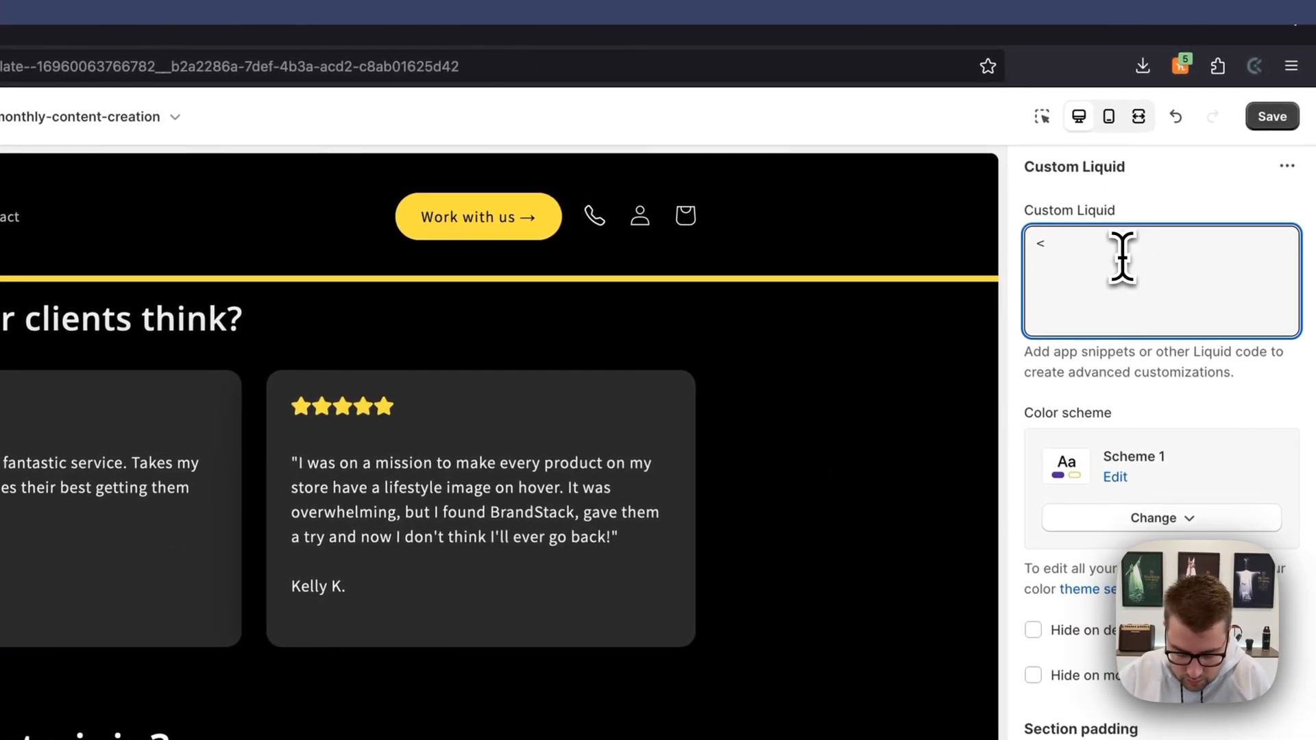
{"action": "type", "text": "a"}
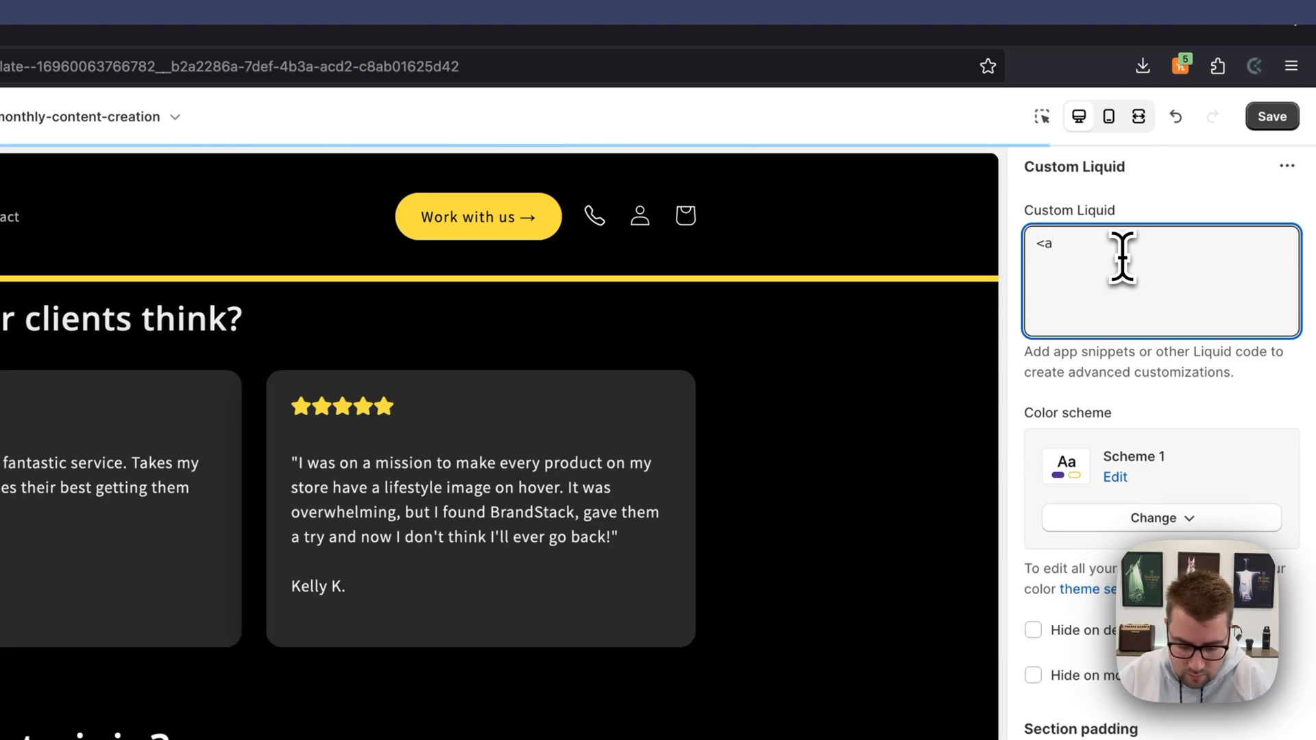
{"action": "type", "text": "name="}
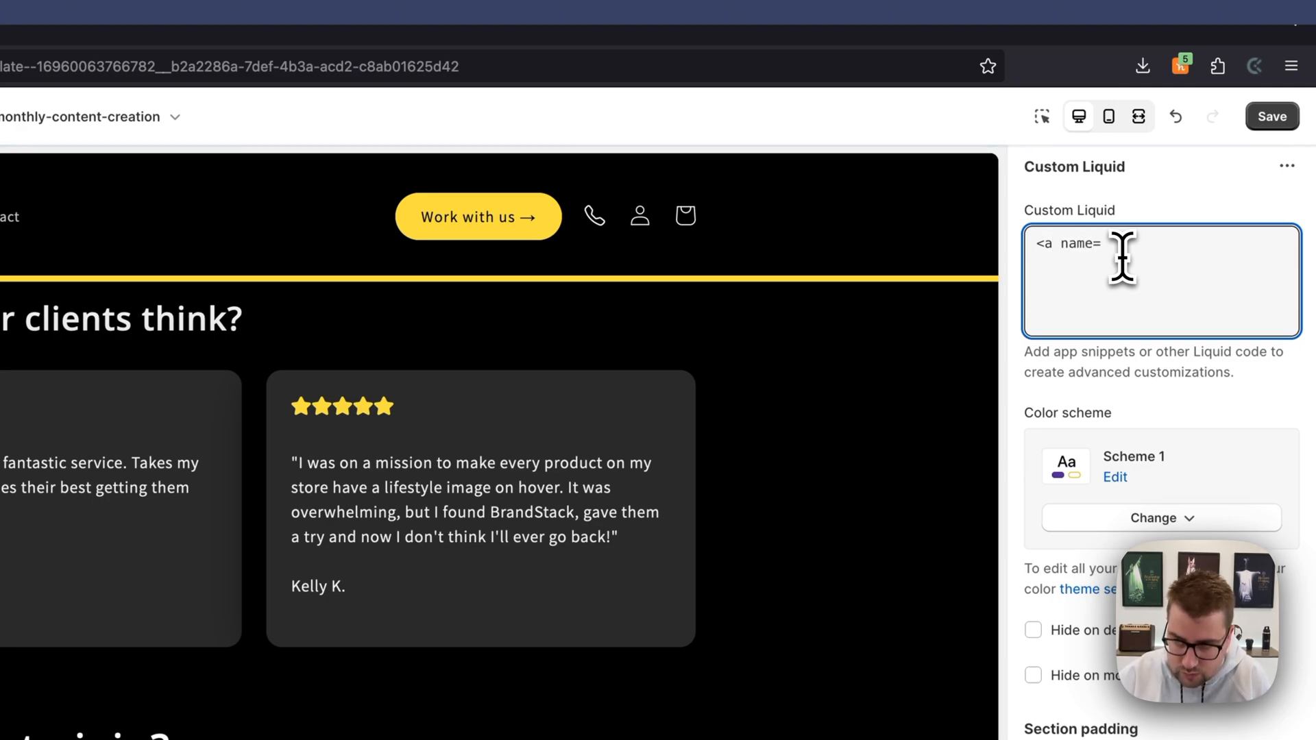
{"action": "type", "text": "\""}
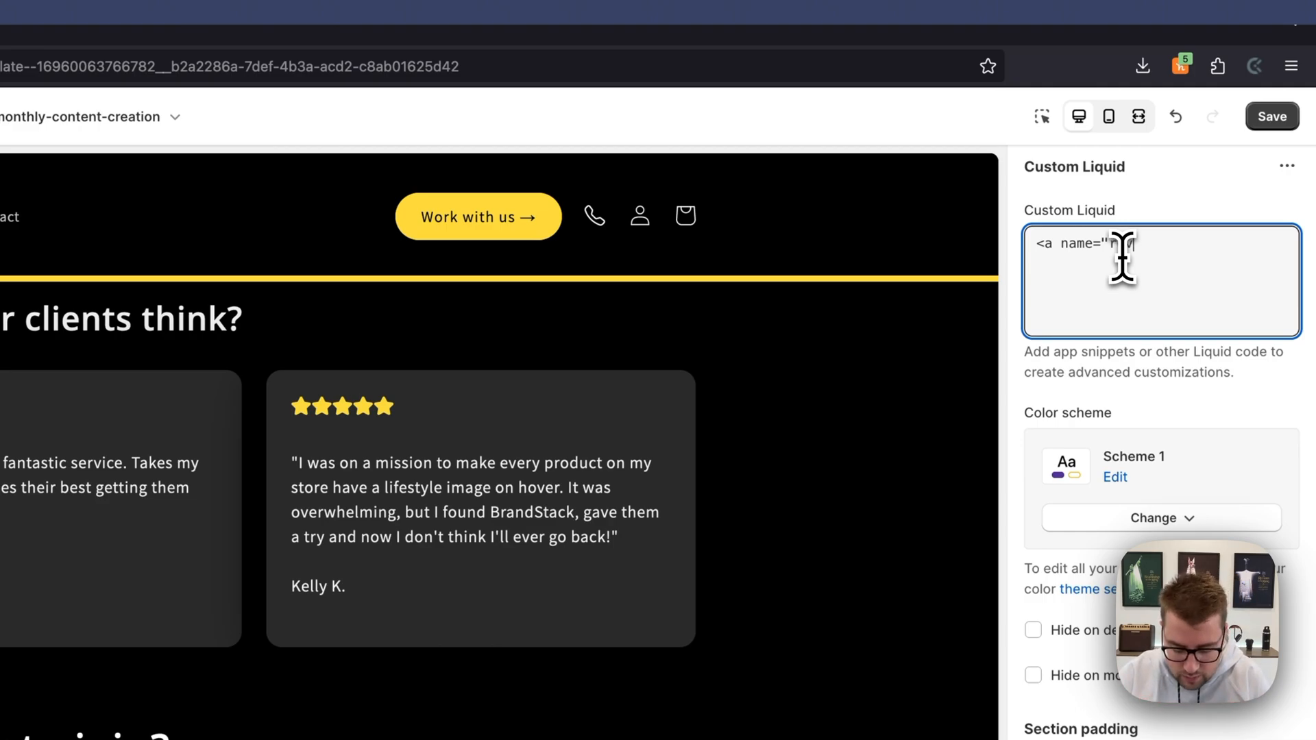
{"action": "type", "text": "reviews\">"}
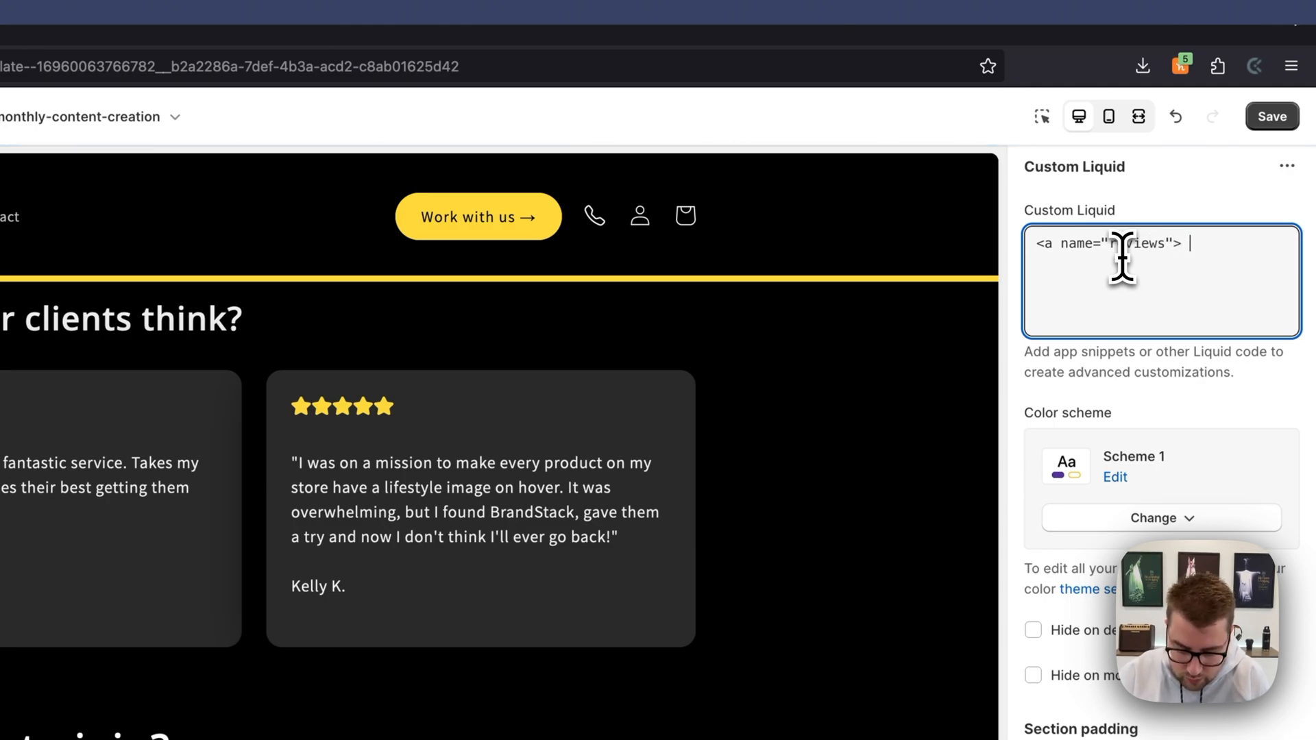
{"action": "type", "text": "<"}
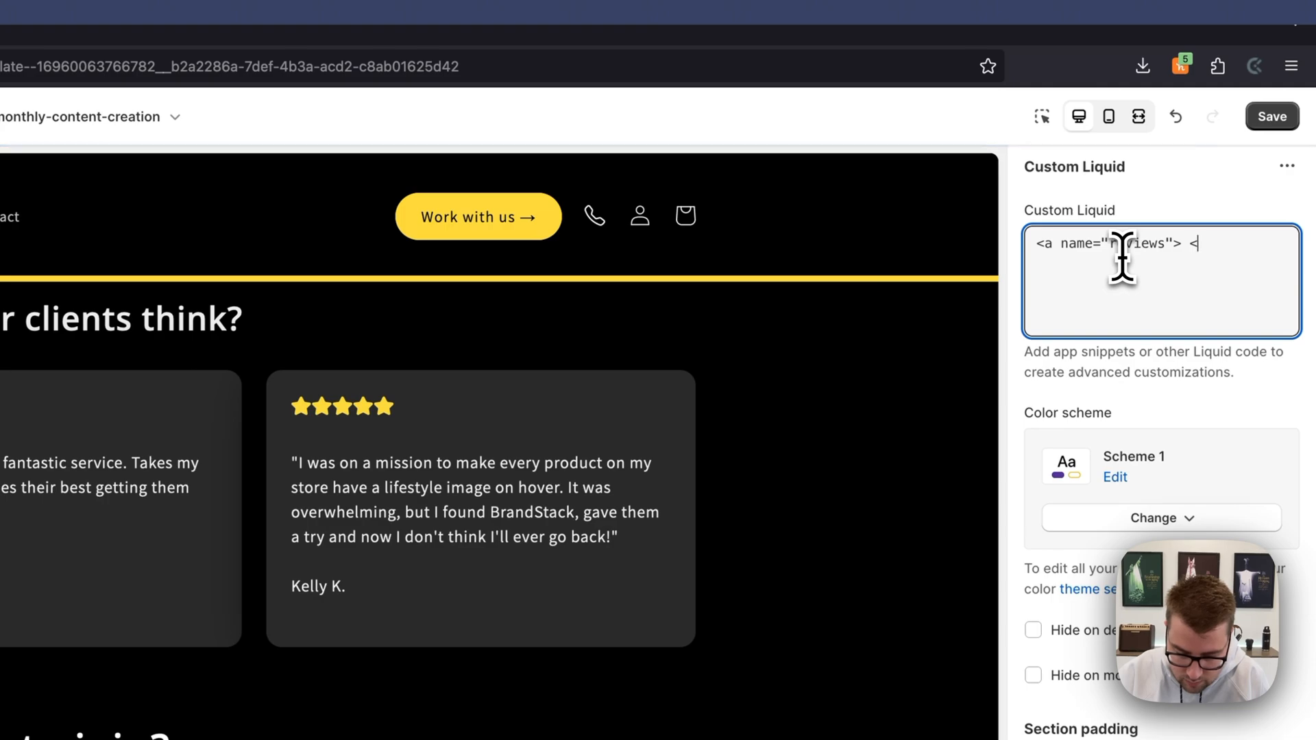
{"action": "type", "text": "/a>"}
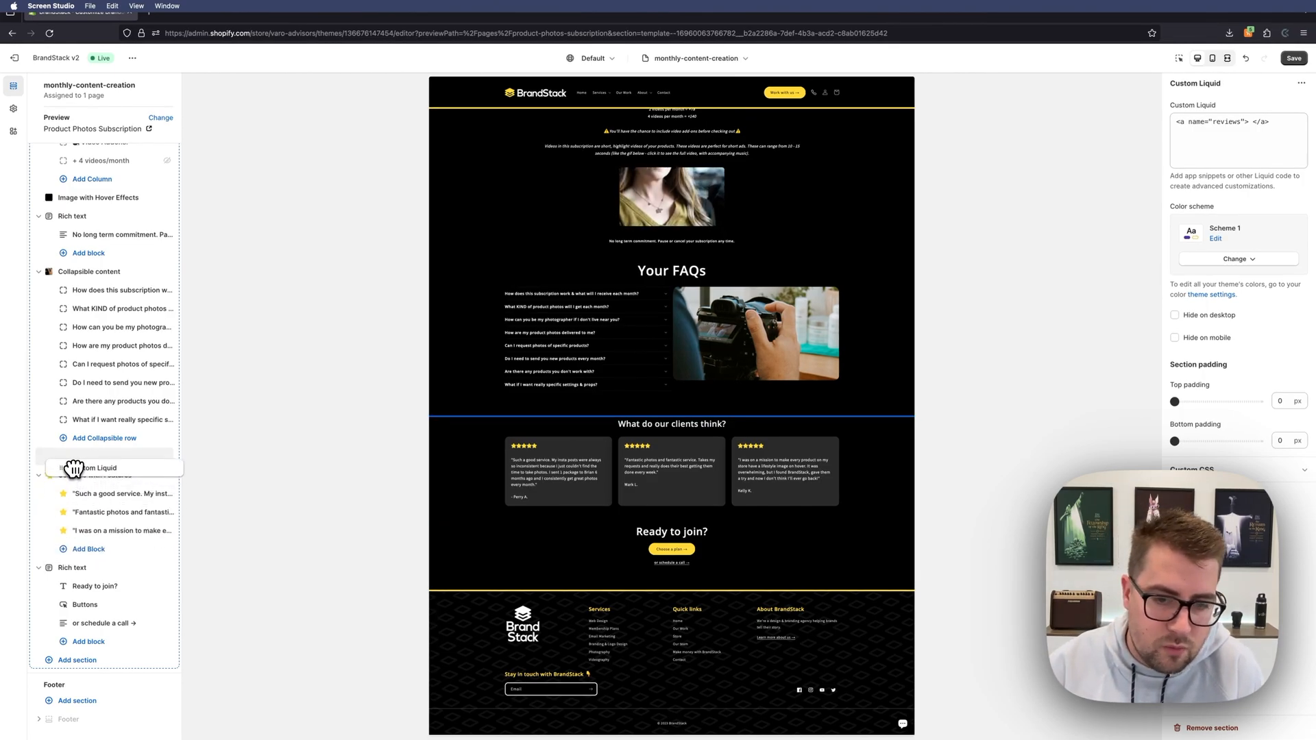
Step: Move the Custom Liquid section up, just above Columns with Features (the client reviews)
{"action": "left_click", "coordinate": [81, 467]}
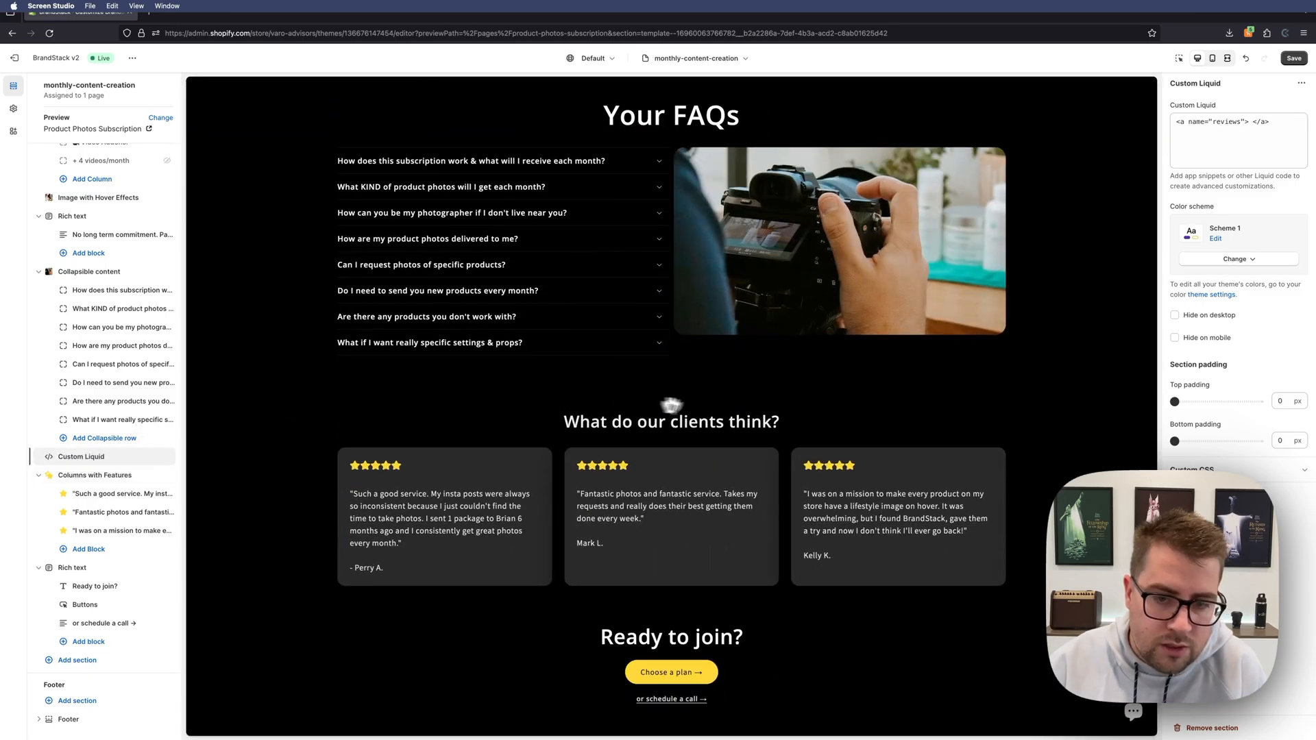
{"action": "scroll", "scroll_direction": "down", "scroll_amount": 3}
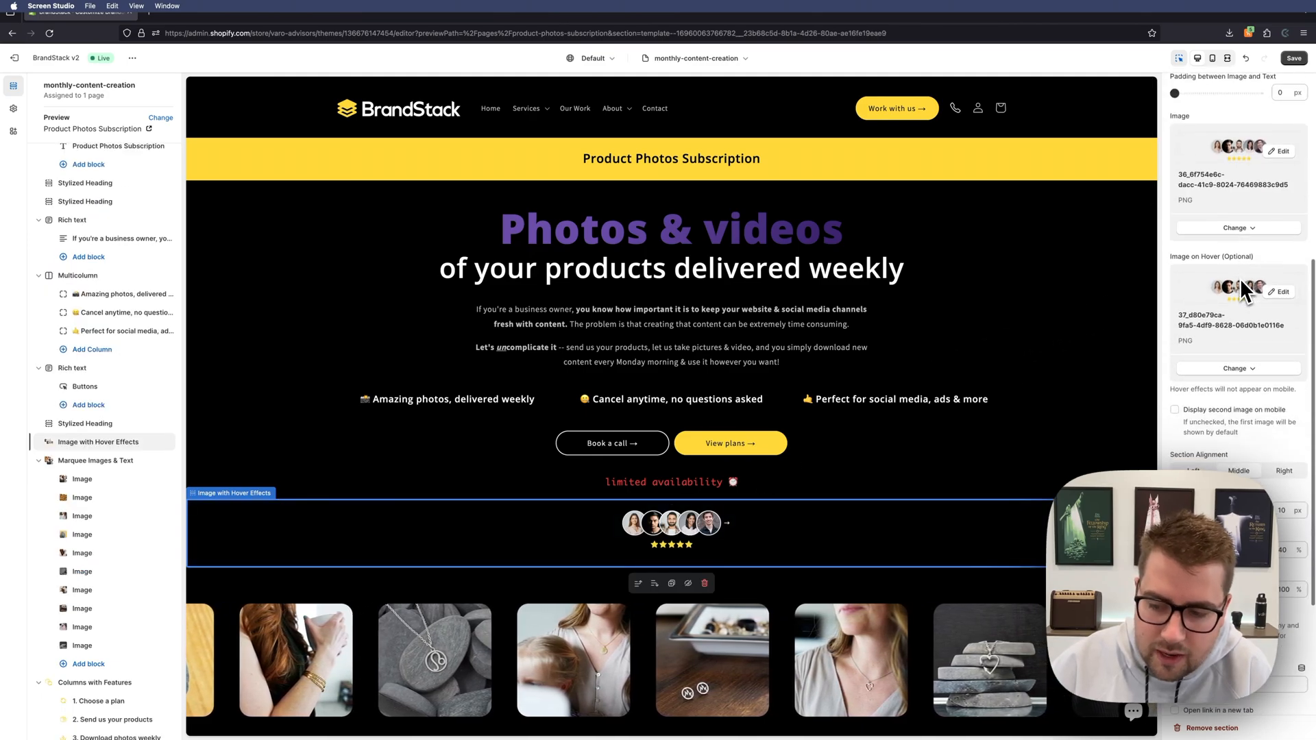
Step: Set the Image with Hover Effects image link to #reviews
{"action": "scroll", "scroll_direction": "down", "scroll_amount": 3}
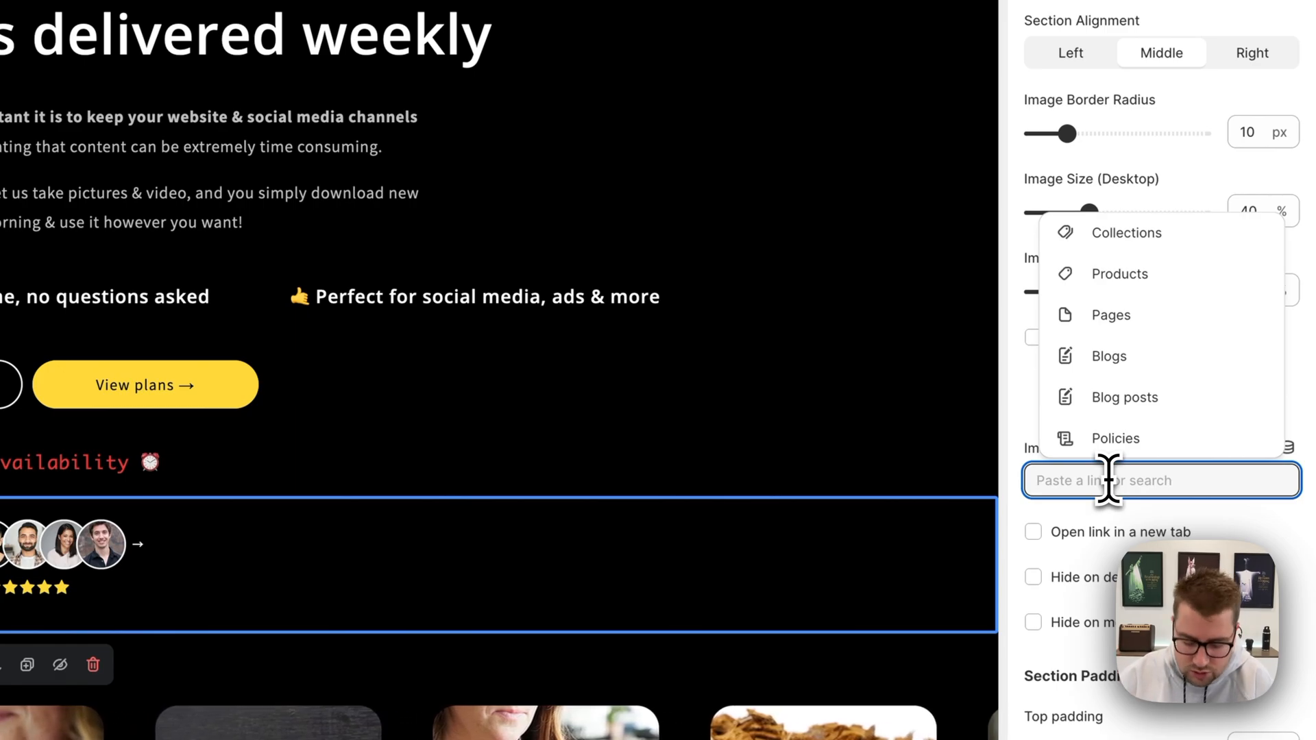
{"action": "type", "text": "#r"}
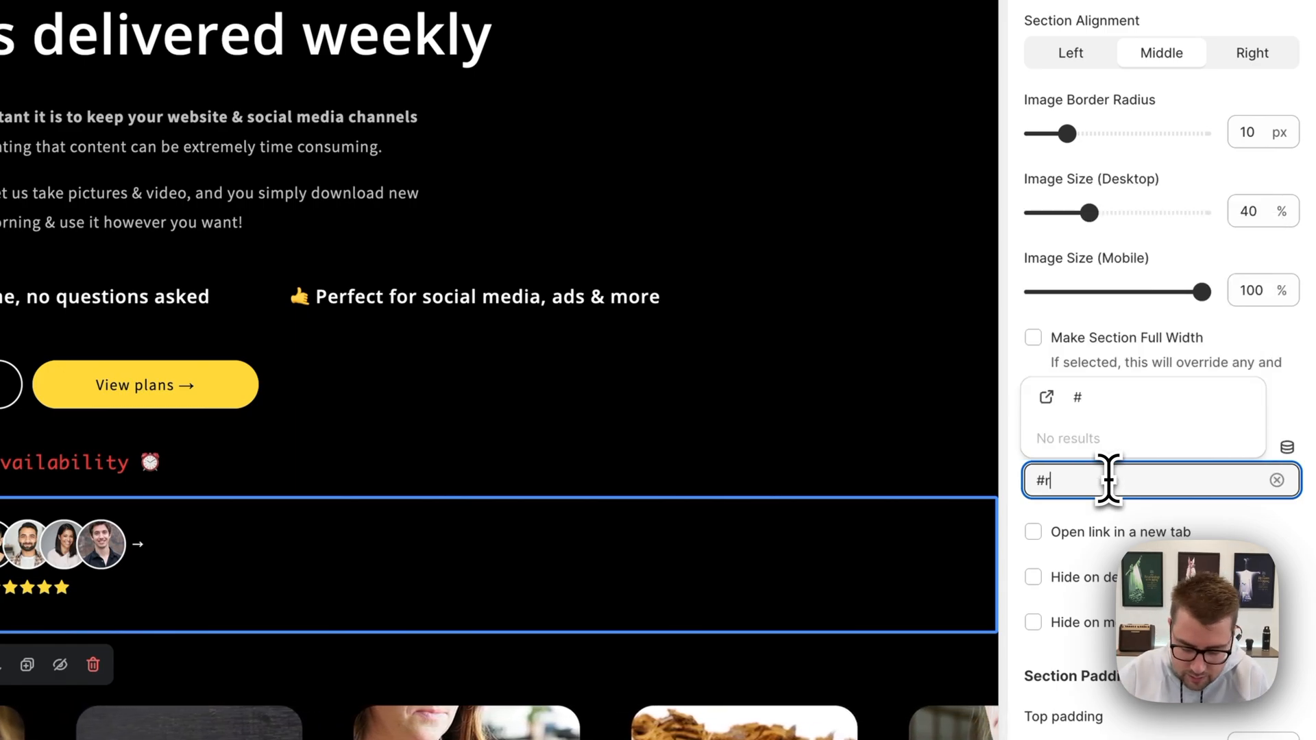
{"action": "type", "text": "eviews"}
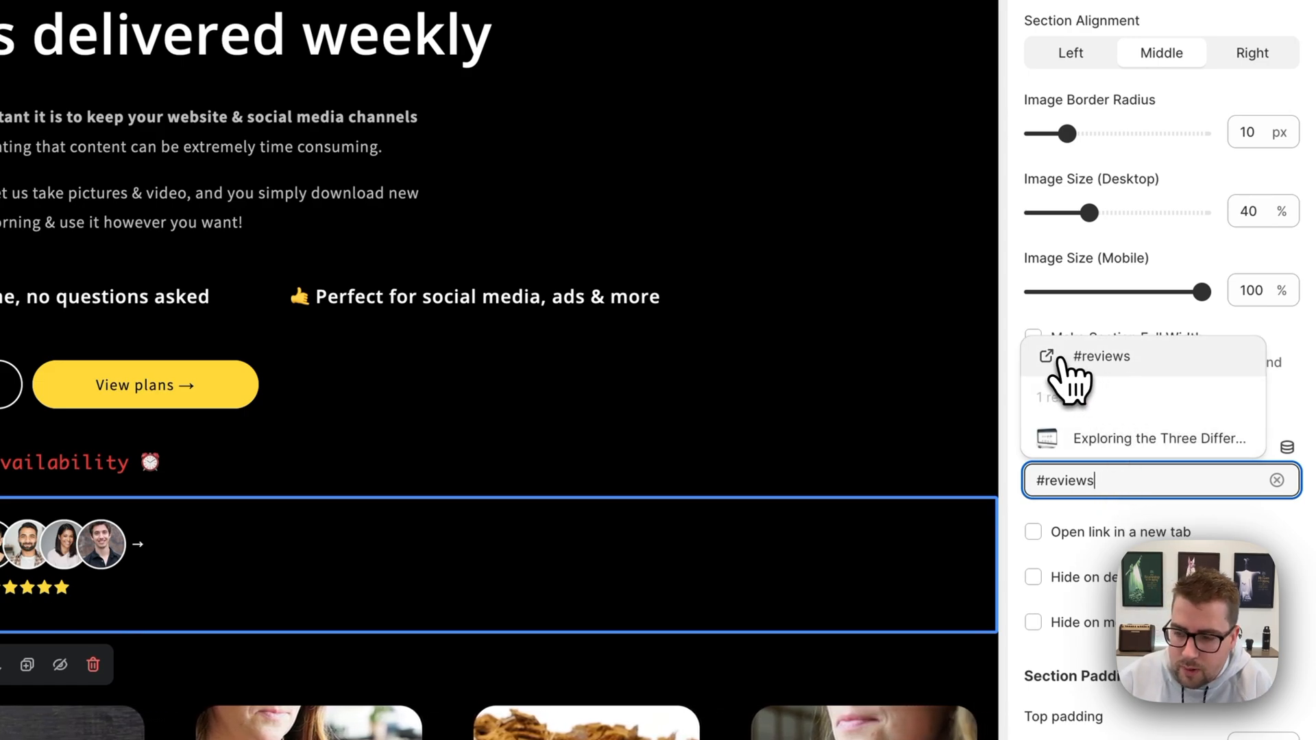
{"action": "left_click", "coordinate": [1100, 357]}
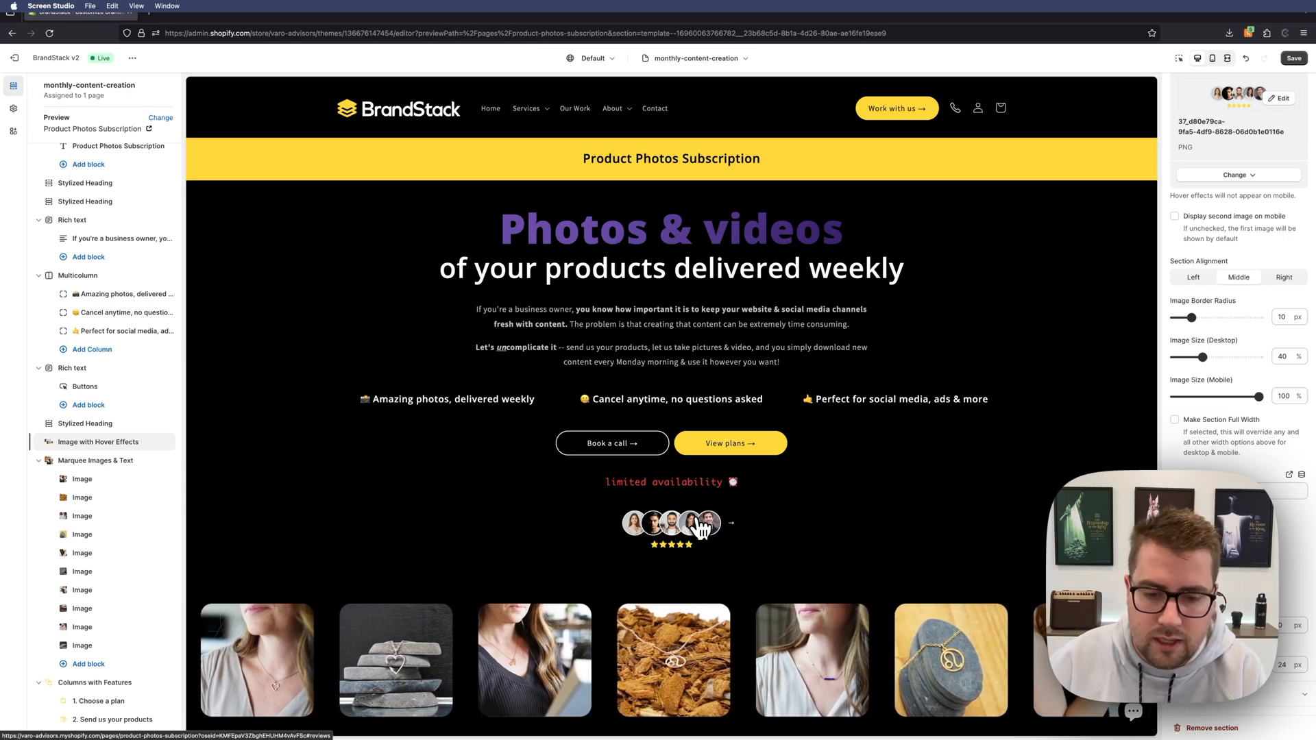
Step: Check the avatar image jumps to the client reviews, then follow Choose a plan to pricing
{"action": "scroll", "scroll_direction": "down", "scroll_amount": 3}
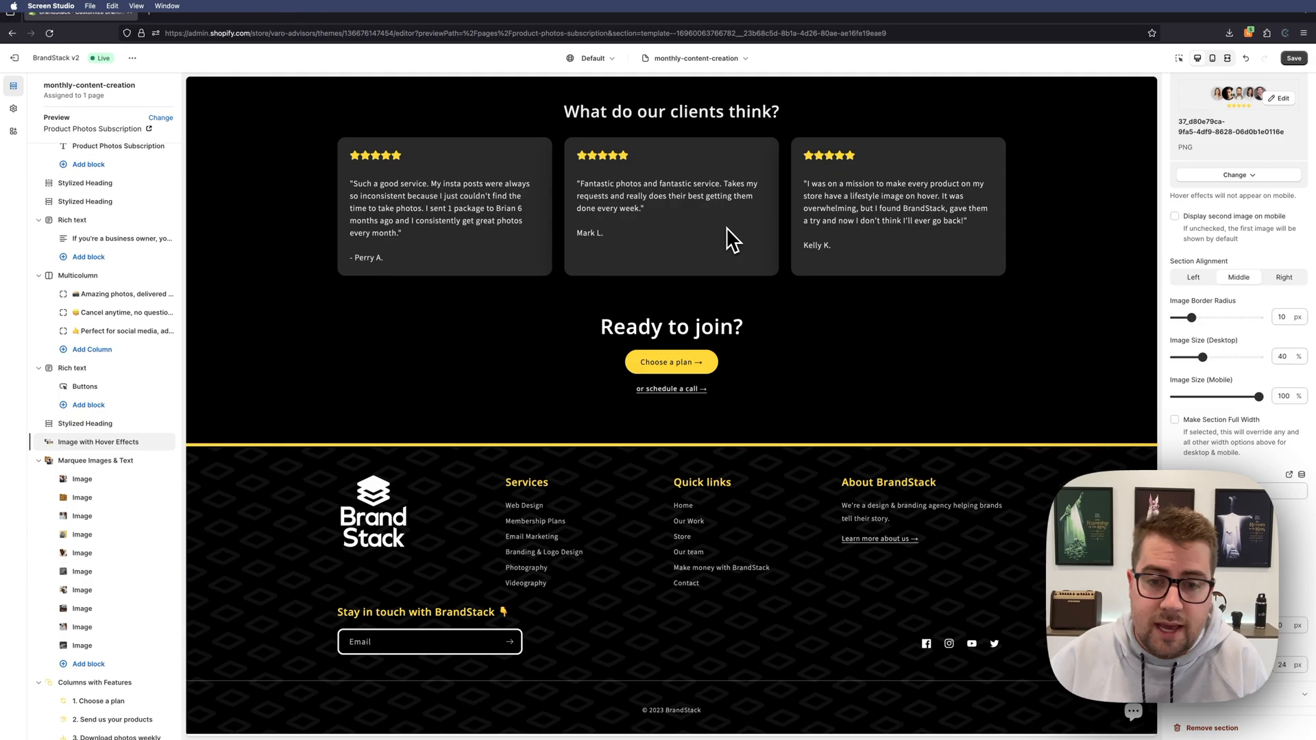
{"action": "mouse_move", "coordinate": [681, 362]}
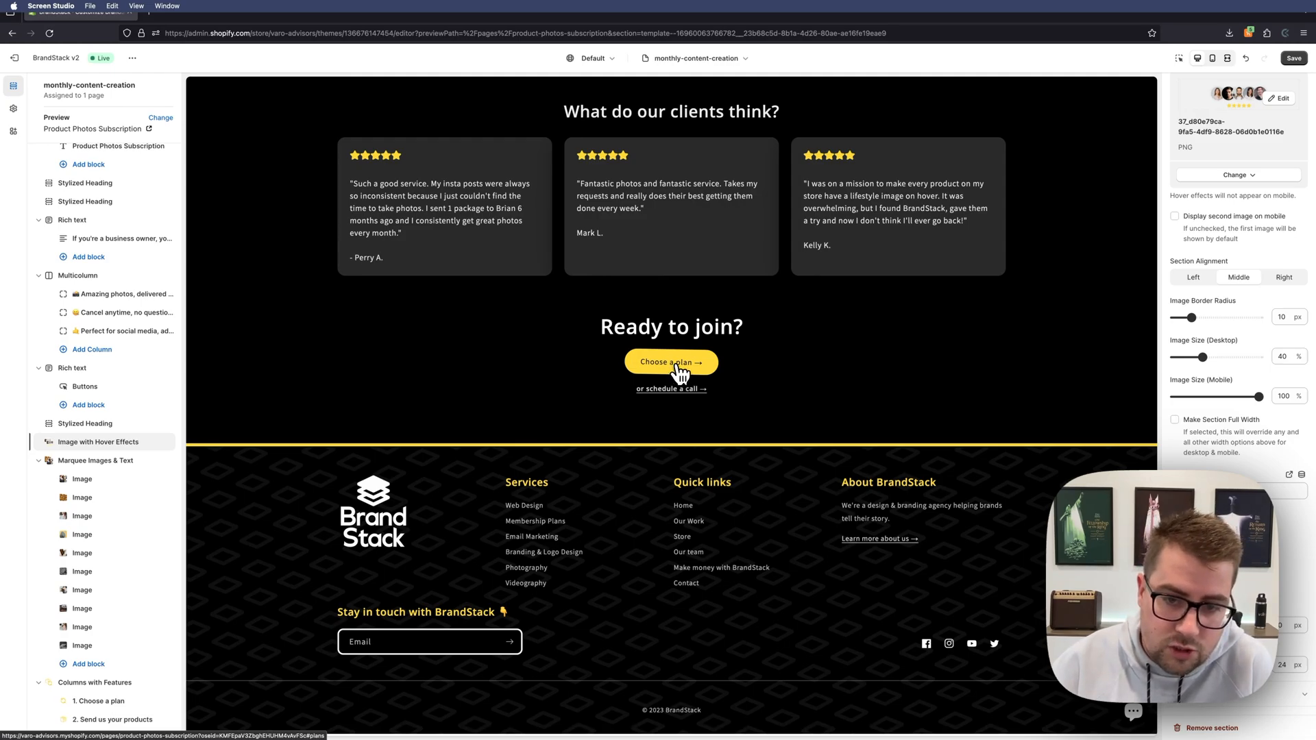
{"action": "left_click", "coordinate": [671, 362]}
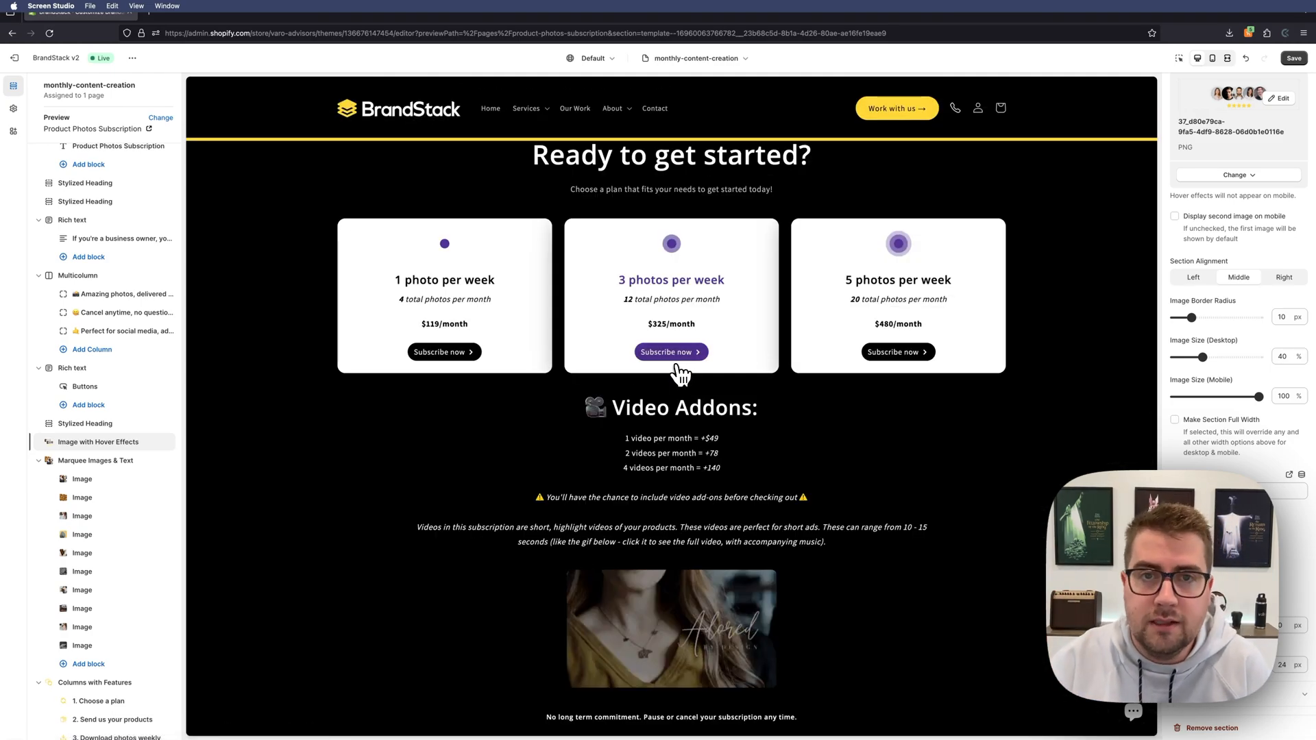